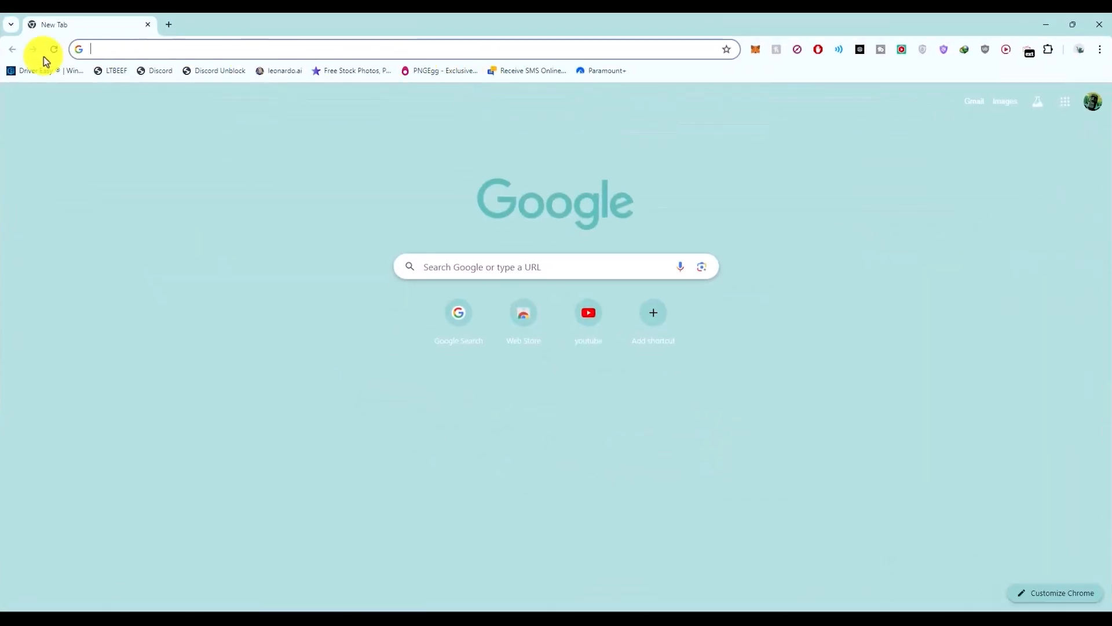
Step: Search Google for snapchat and open the 'Snapchat: Share the moment' result
key(Return)
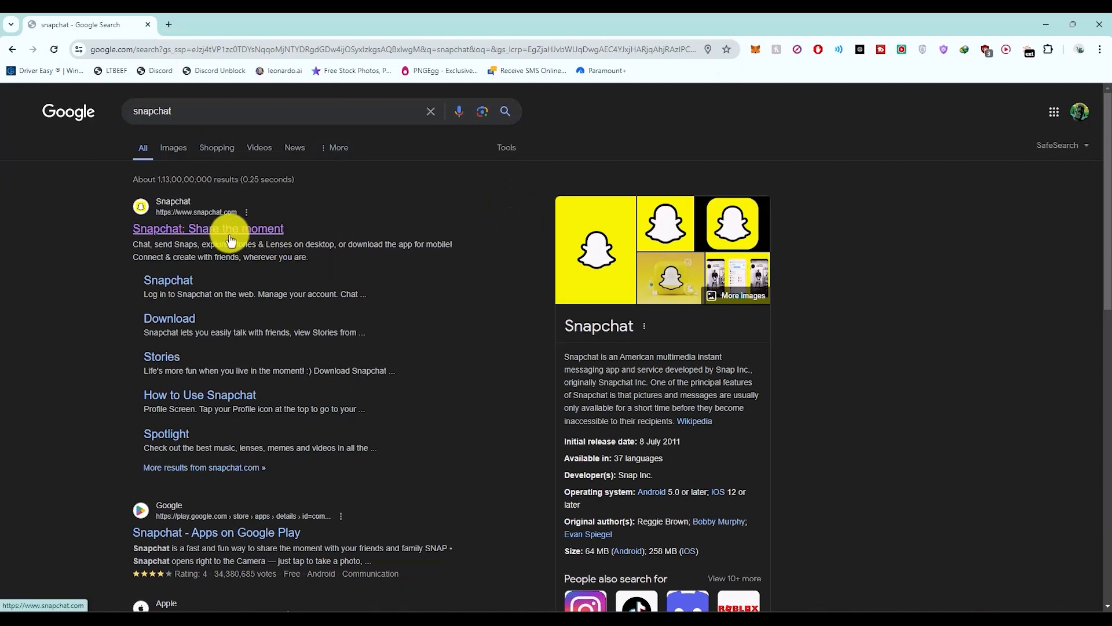
click(208, 227)
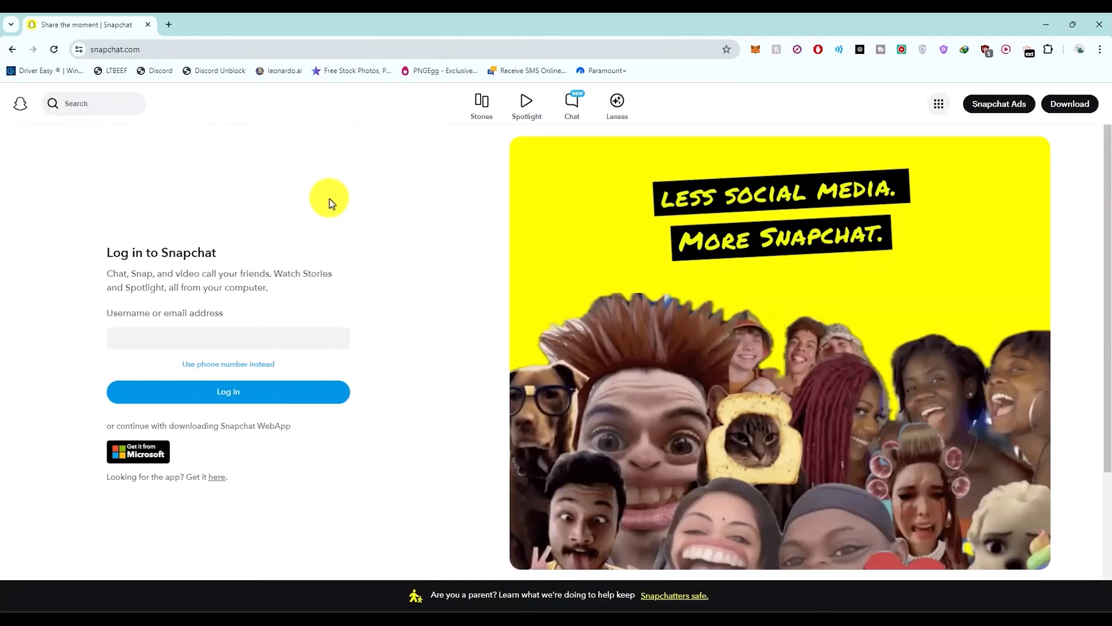
mouse_move(1070, 104)
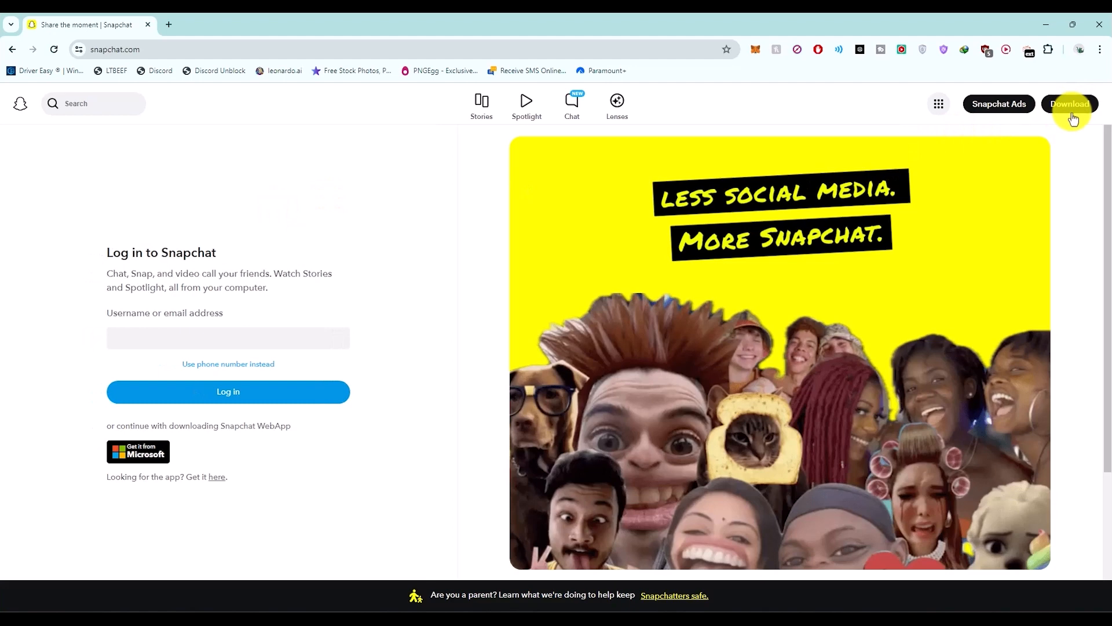
Step: Go through the Download page to 'Log in to chat' in a new tab
click(1069, 103)
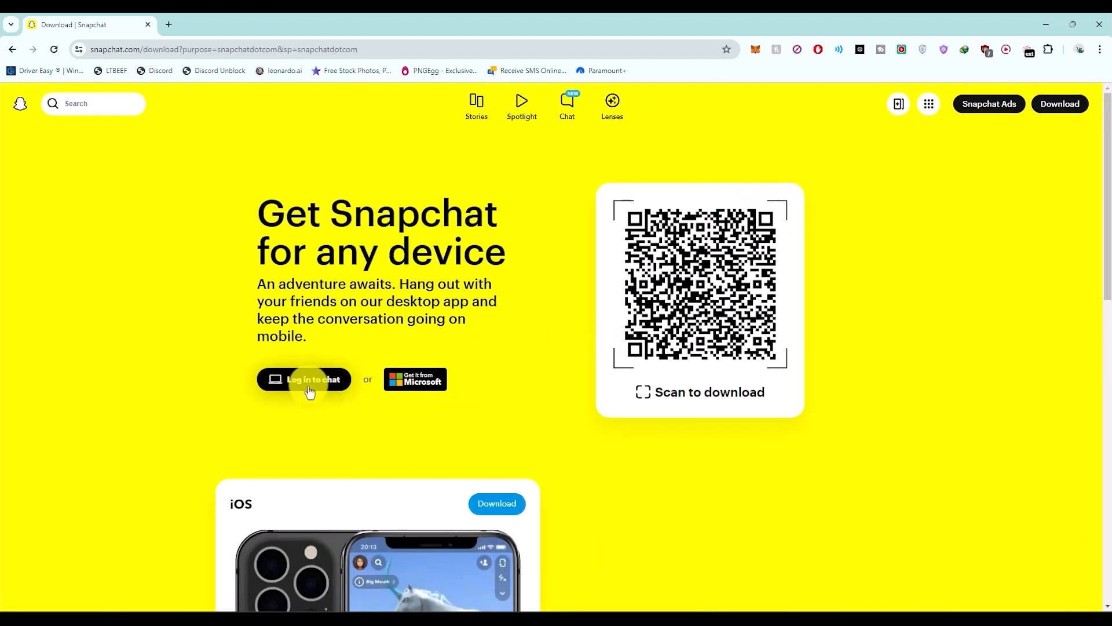
mouse_move(301, 389)
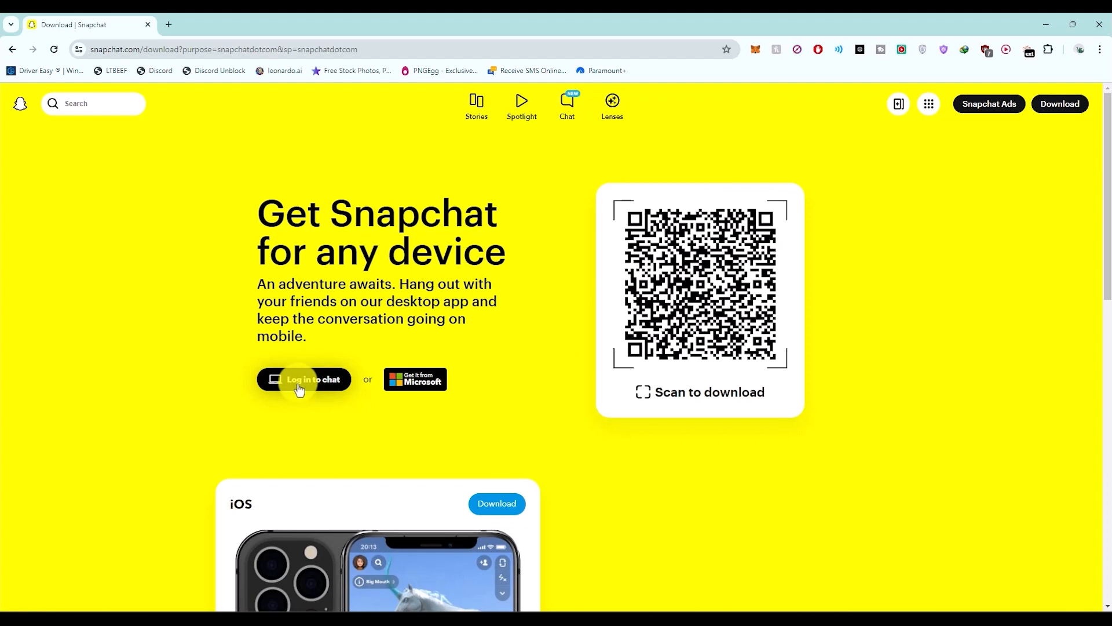
click(304, 379)
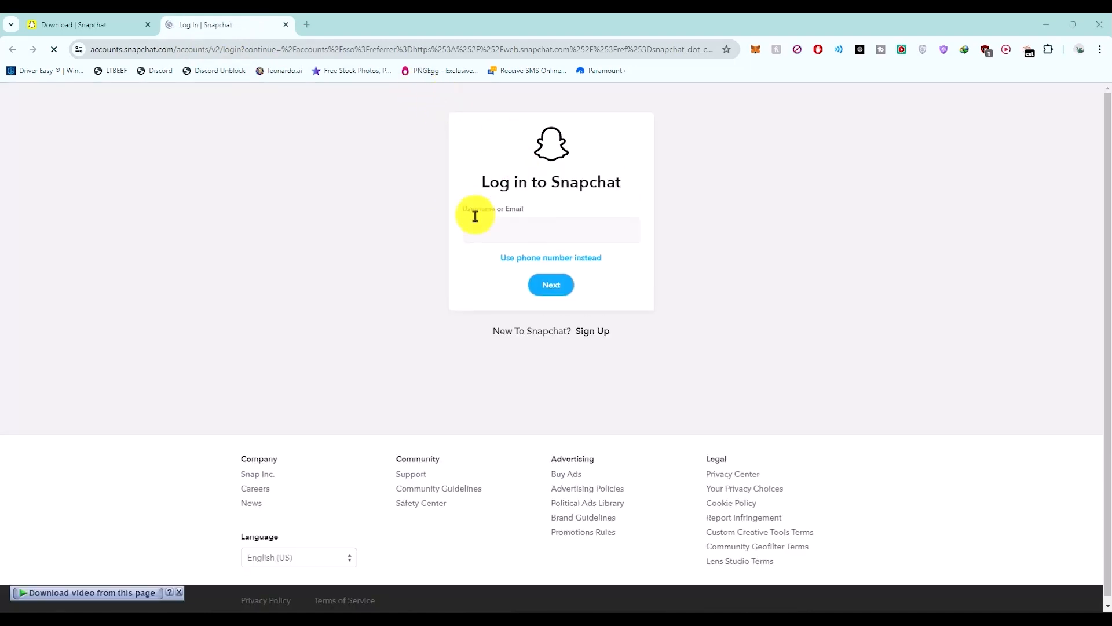
Step: Enter the username and password, submitting each with Next
click(551, 230)
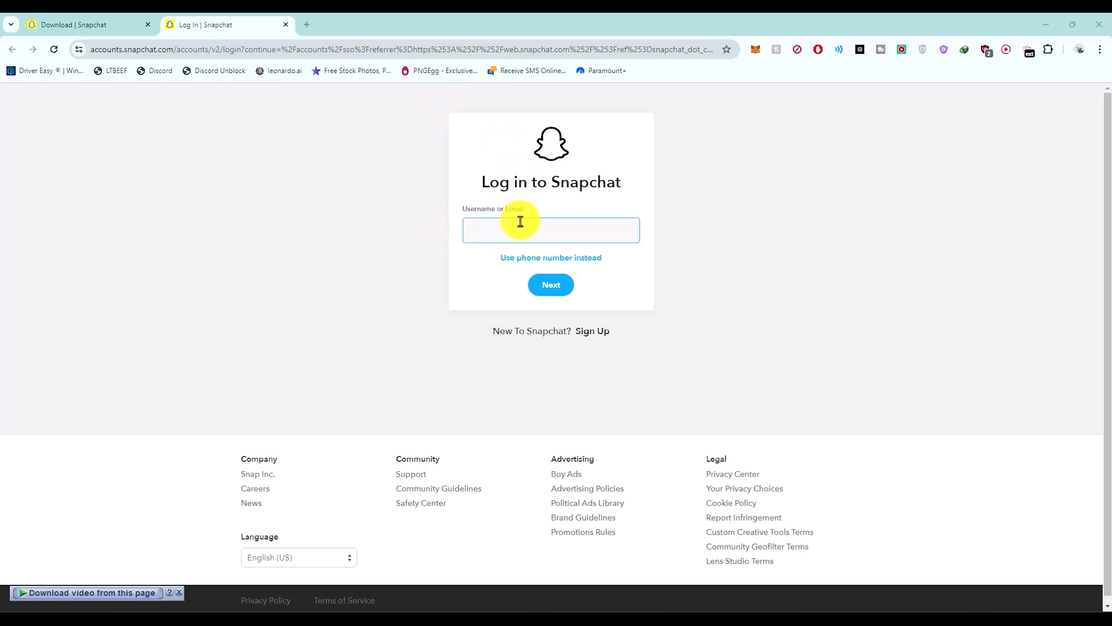
mouse_move(678, 215)
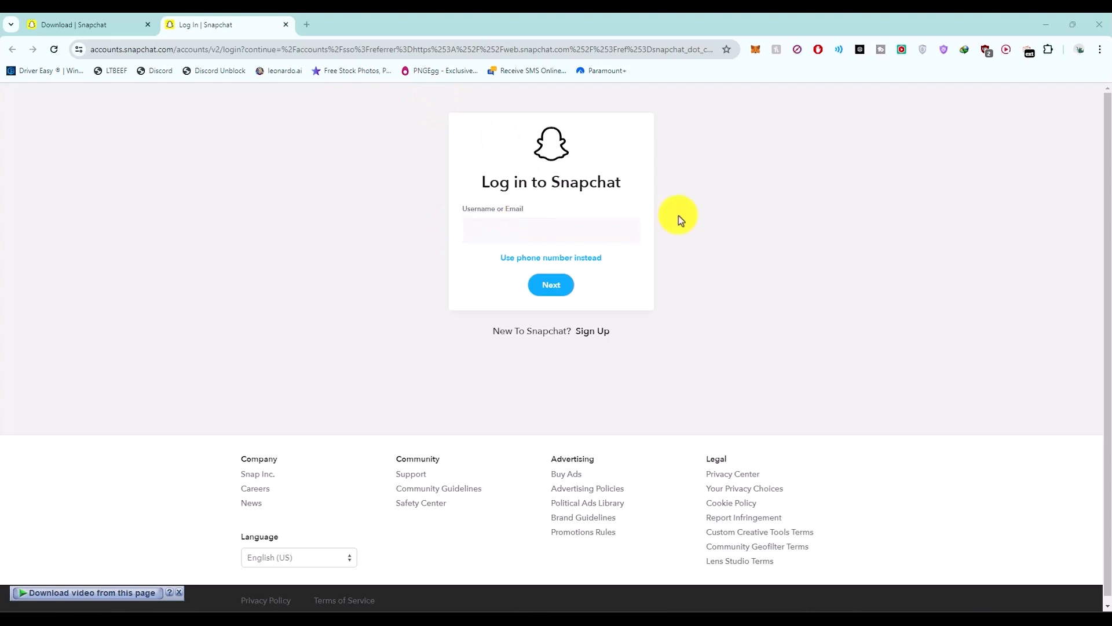
click(551, 285)
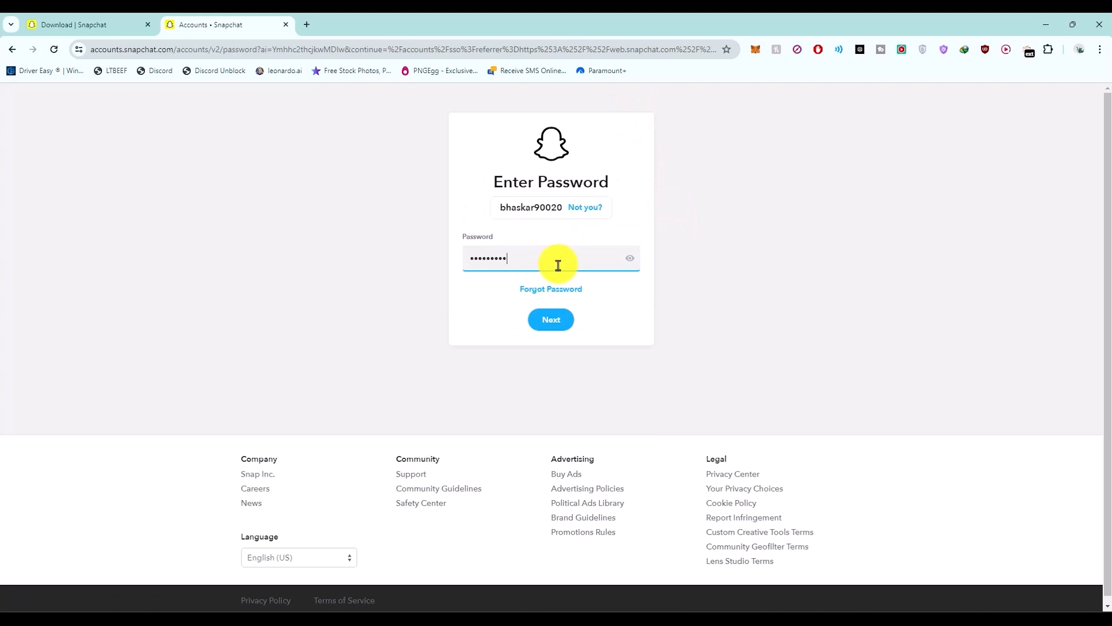
click(551, 319)
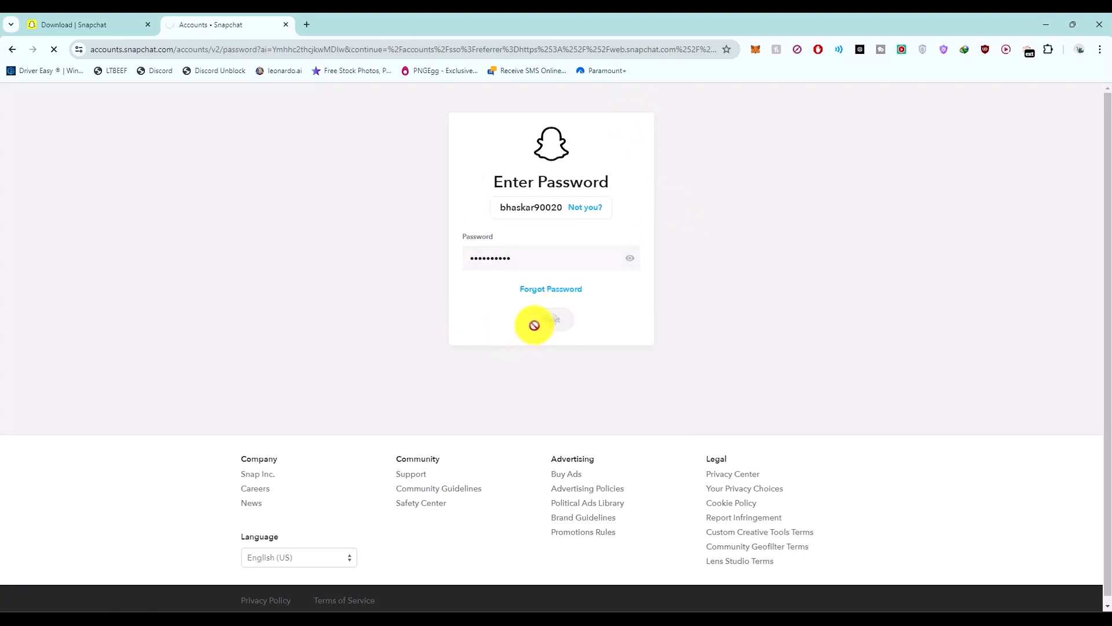
click(550, 320)
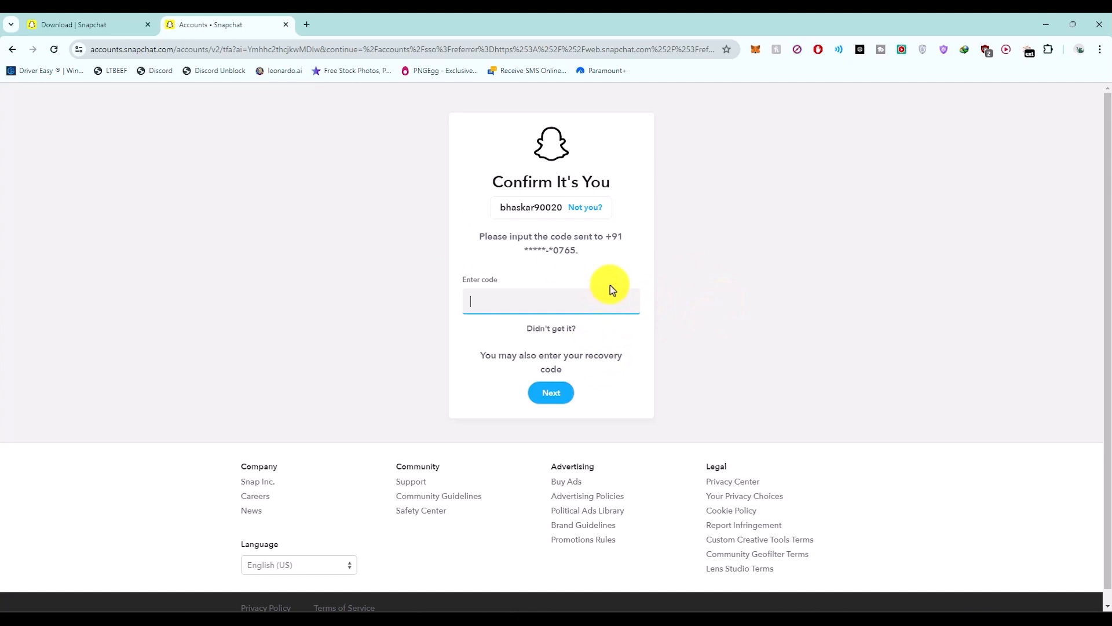
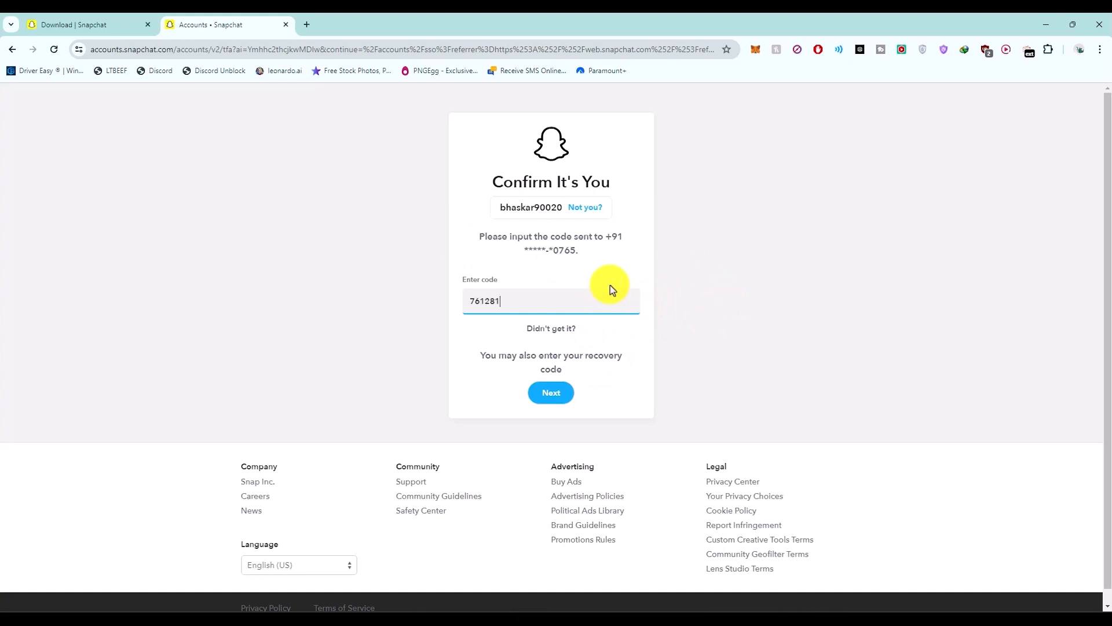
click(550, 393)
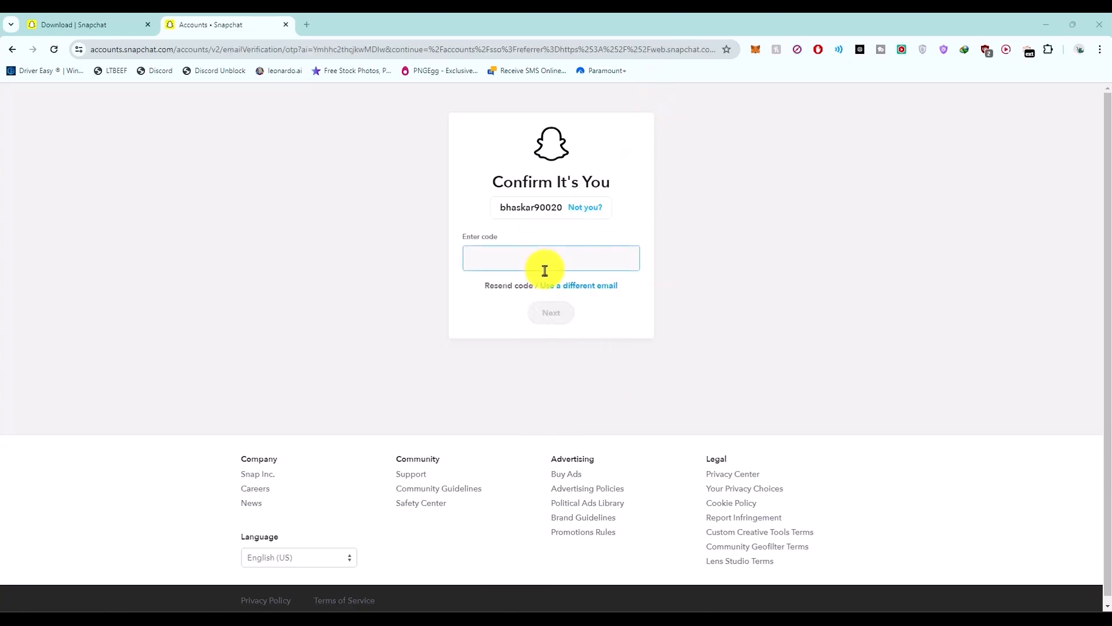
mouse_move(599, 285)
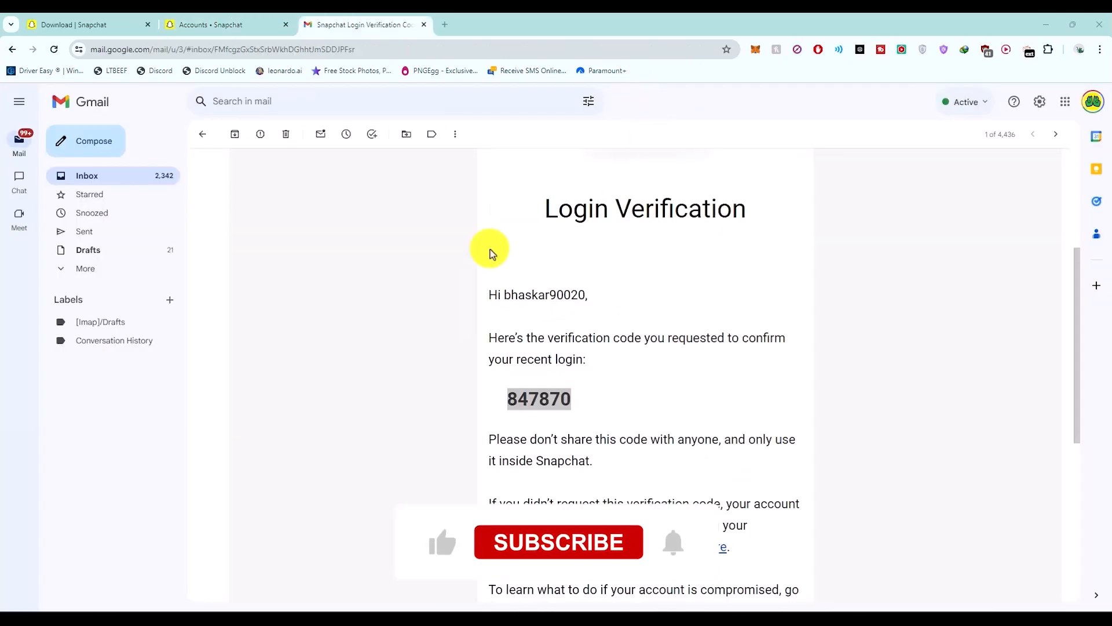
click(225, 24)
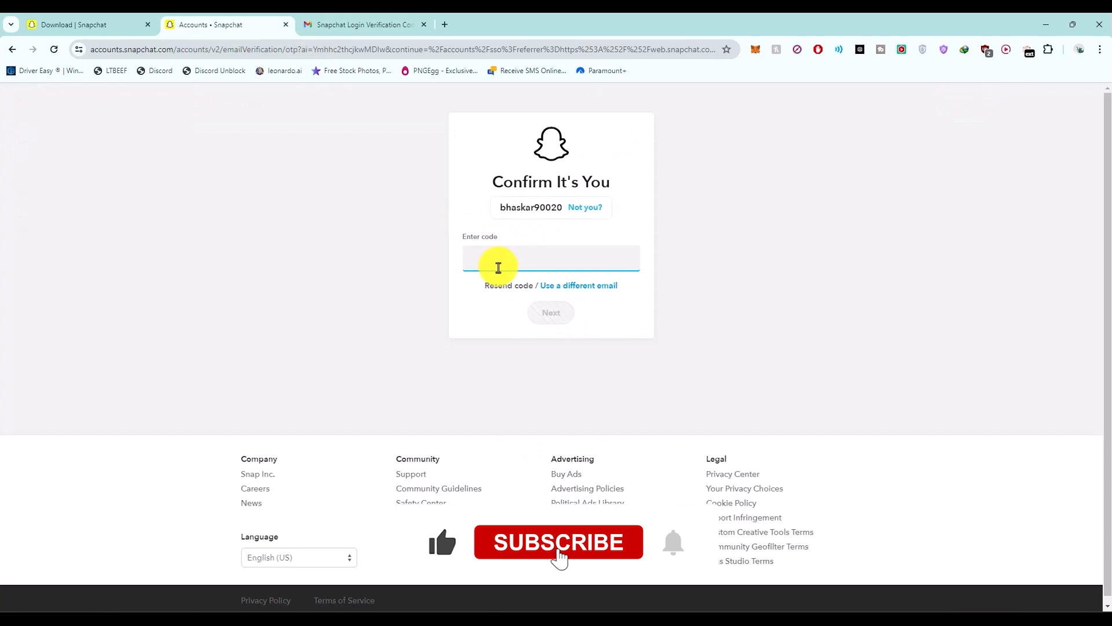
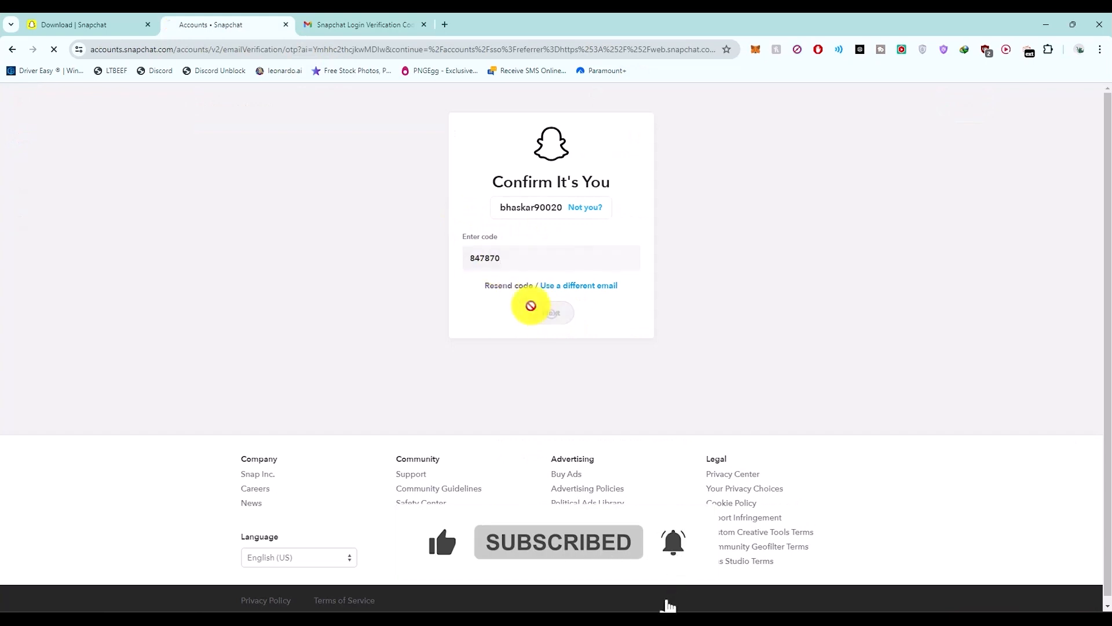
click(551, 313)
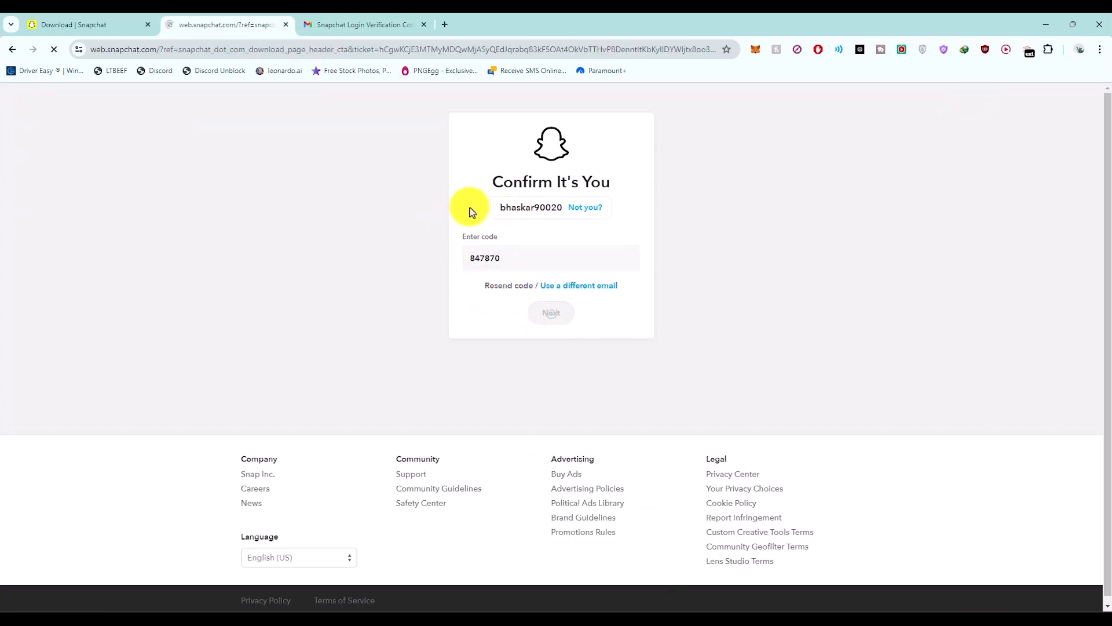
click(551, 312)
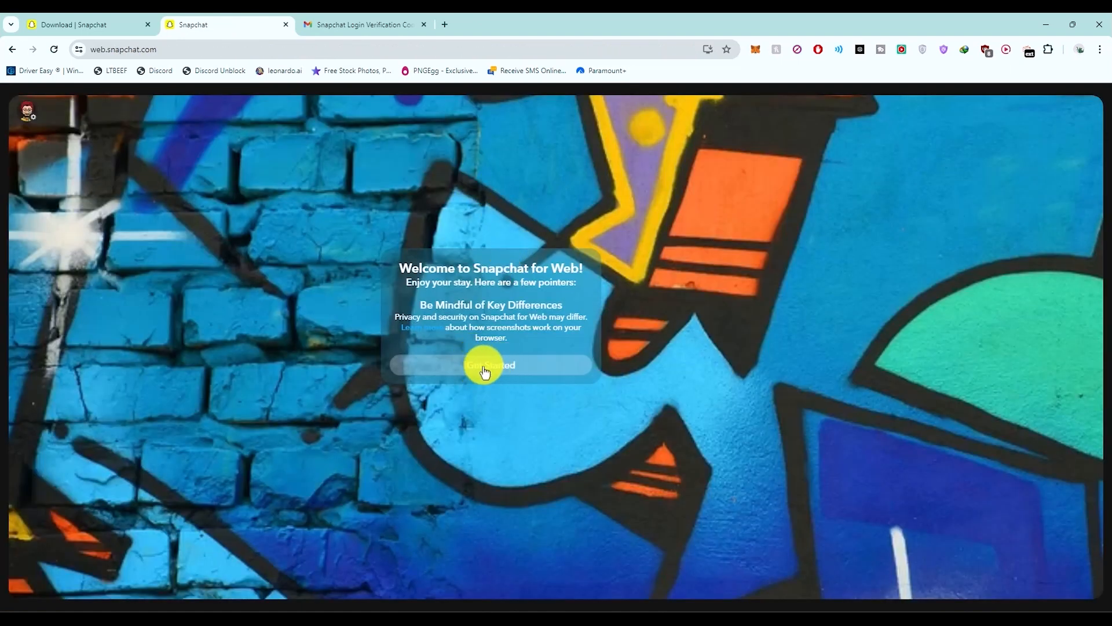
Step: Dismiss the welcome, allow camera and microphone access, and enable notifications
click(486, 369)
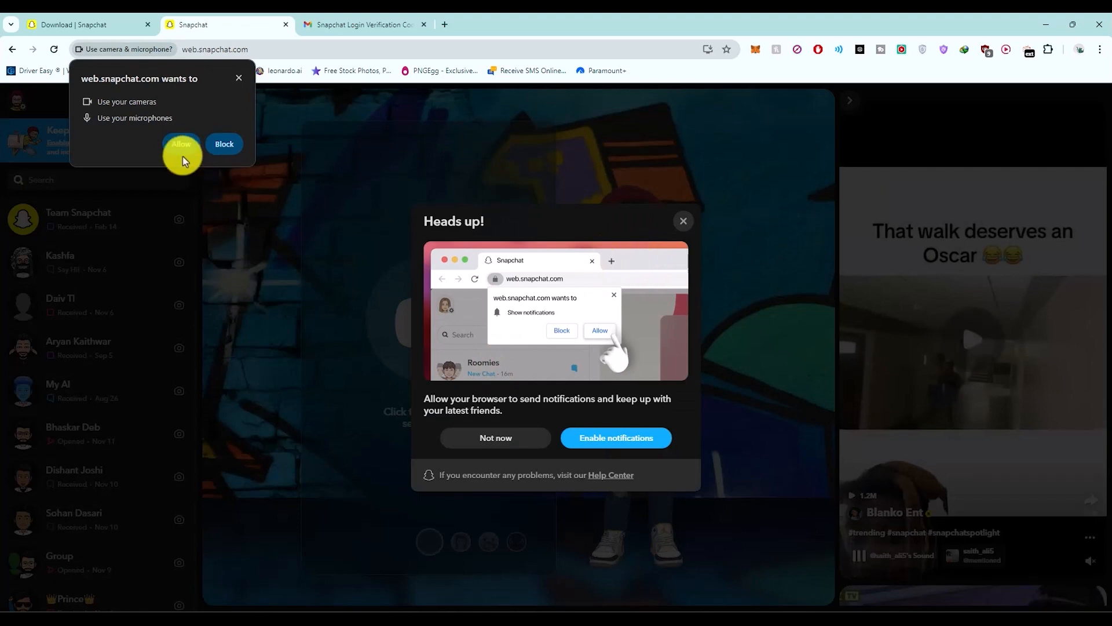
mouse_move(124, 131)
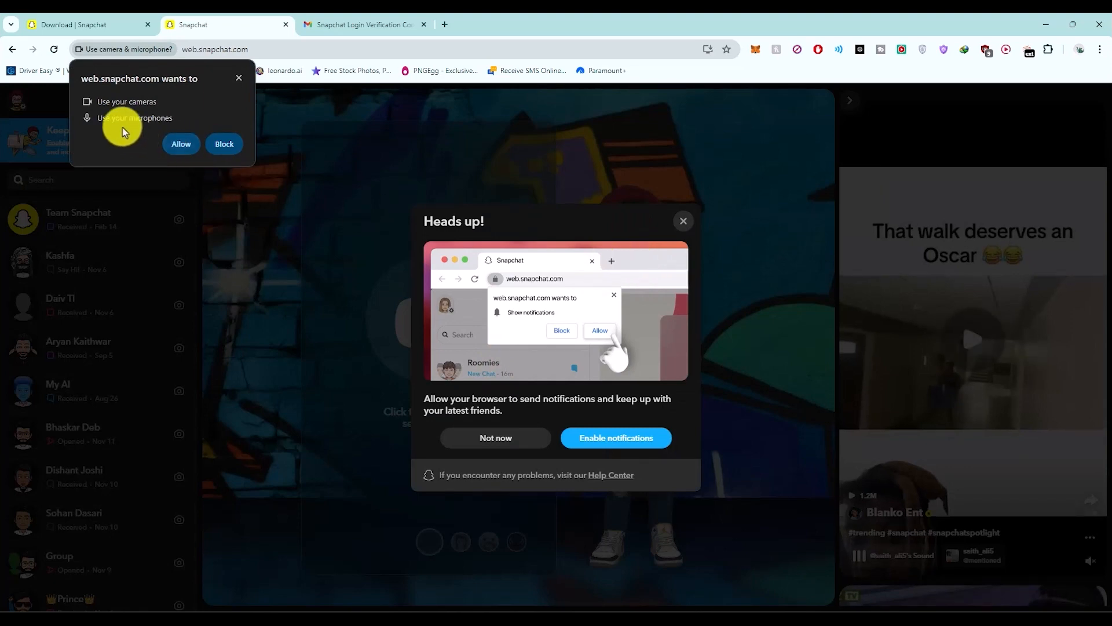
click(181, 145)
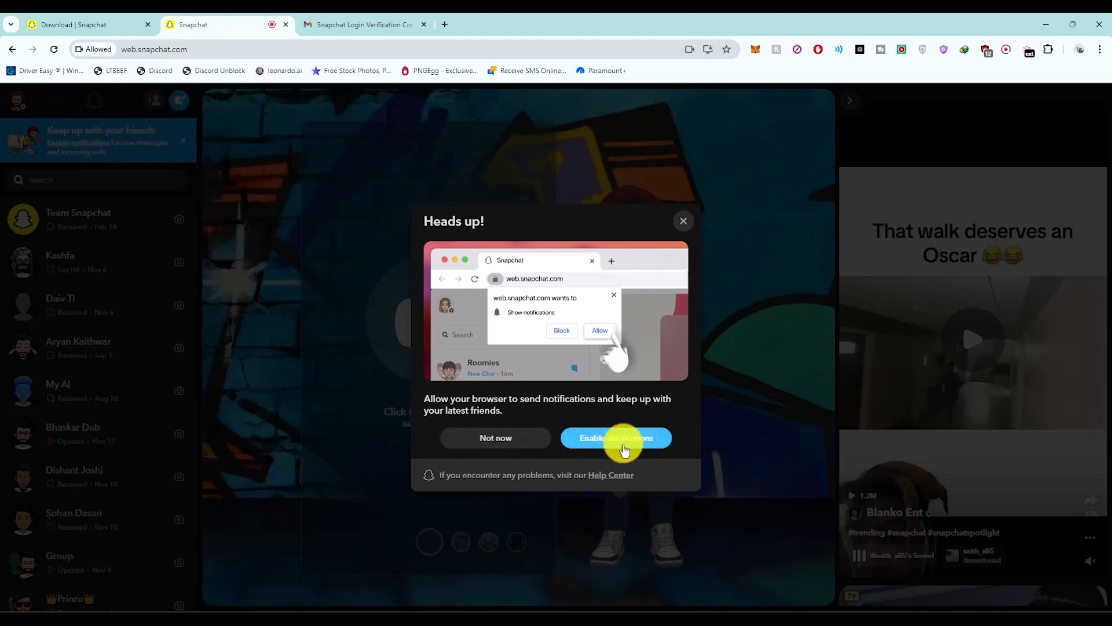
click(616, 438)
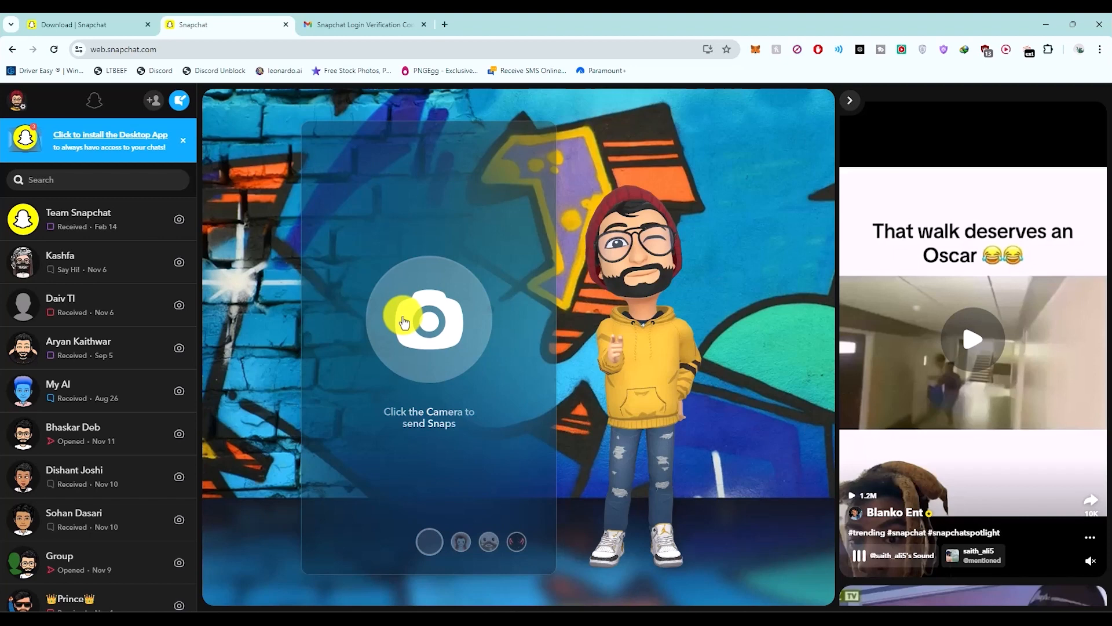
mouse_move(460, 261)
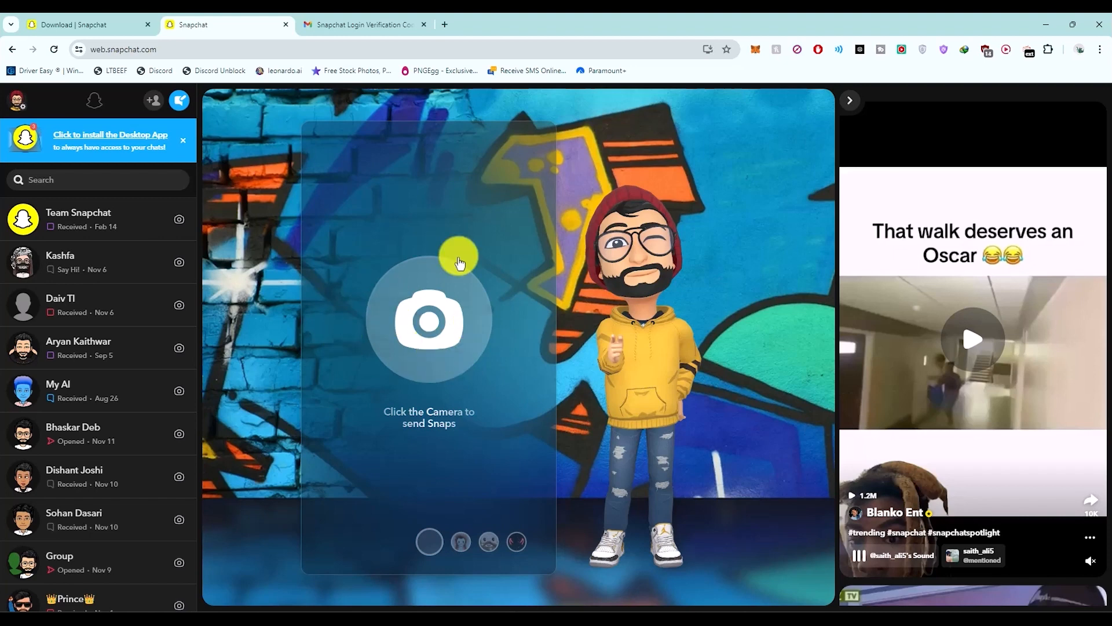
mouse_move(585, 239)
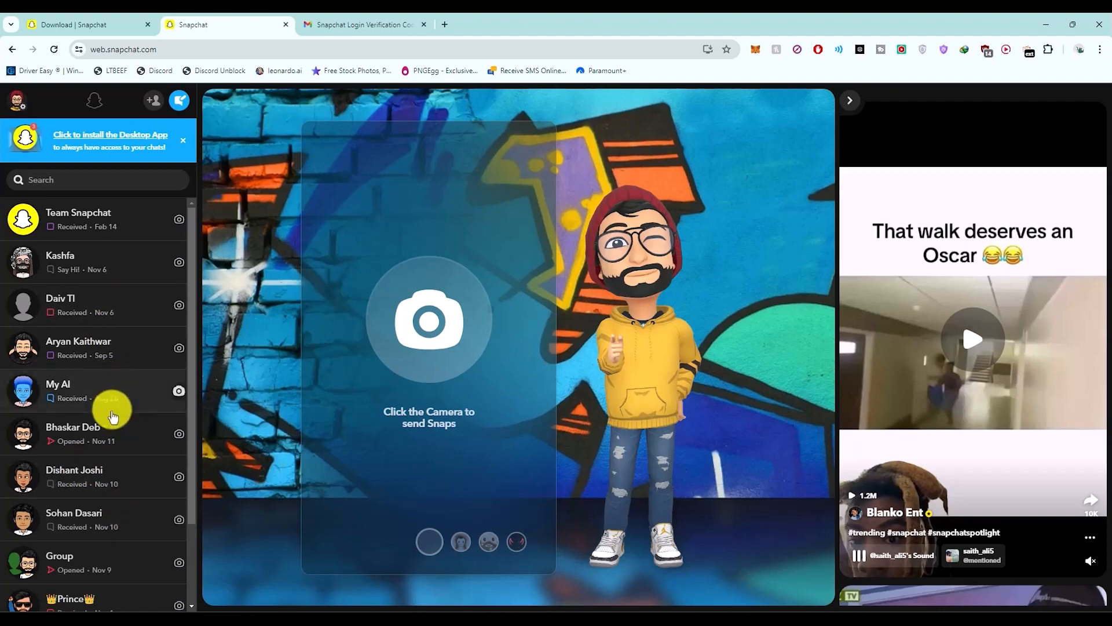
mouse_move(957, 381)
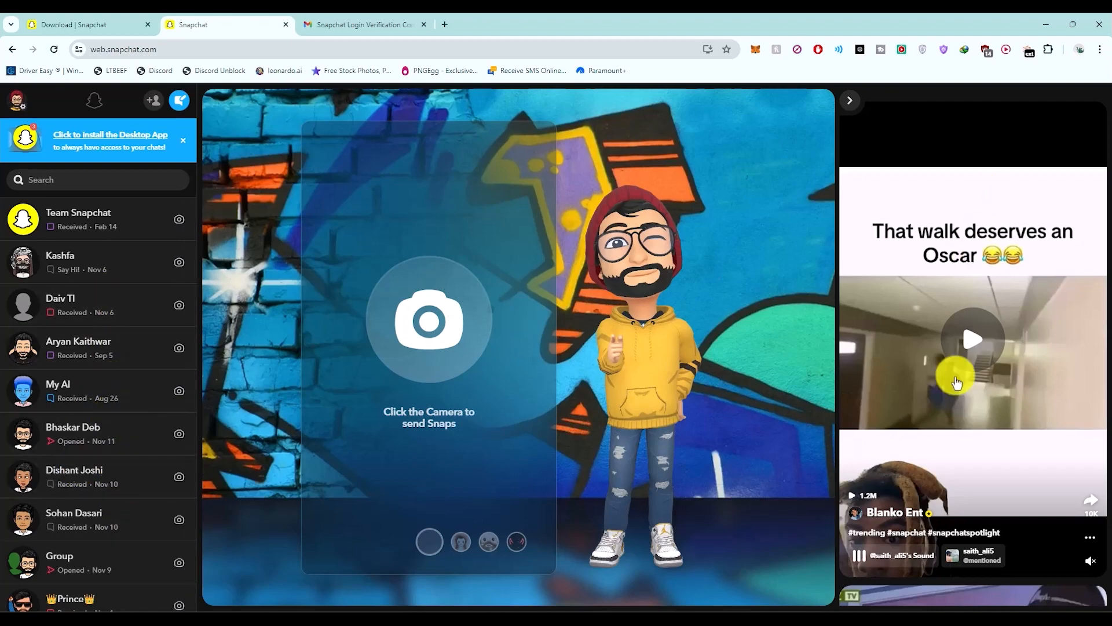
Step: Scroll to the next Spotlight video and click the camera button, which fails to load
scroll(down, 3)
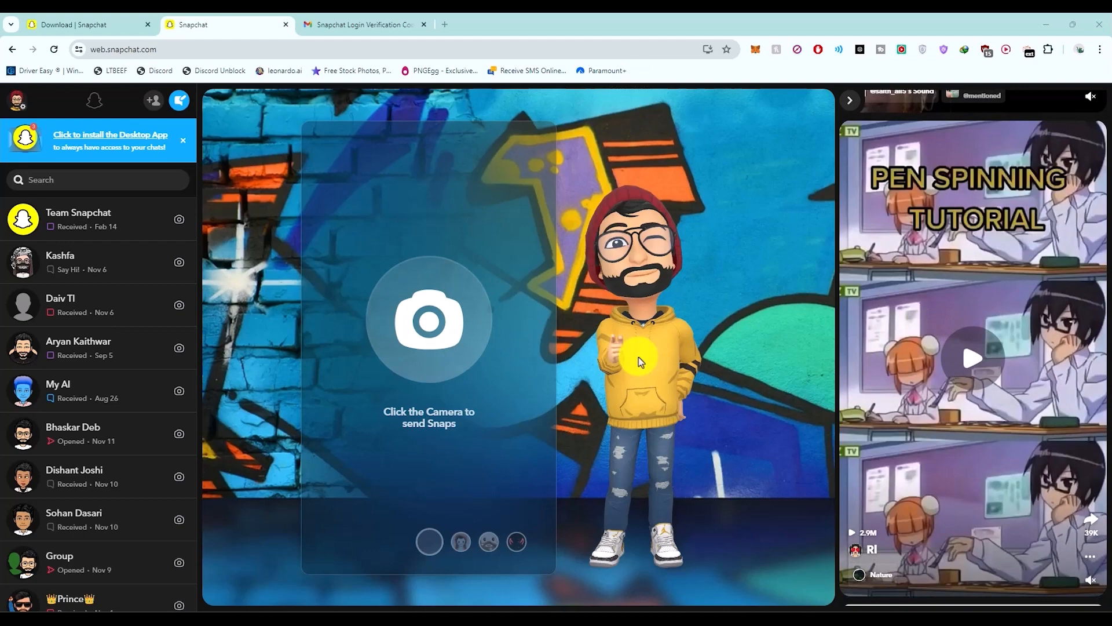
click(429, 320)
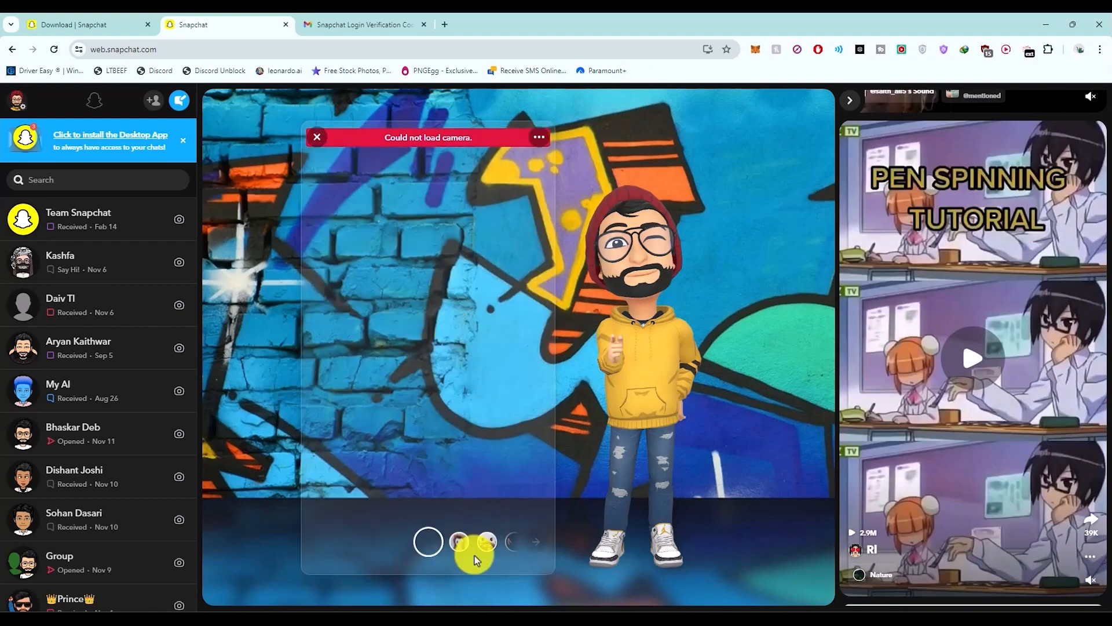